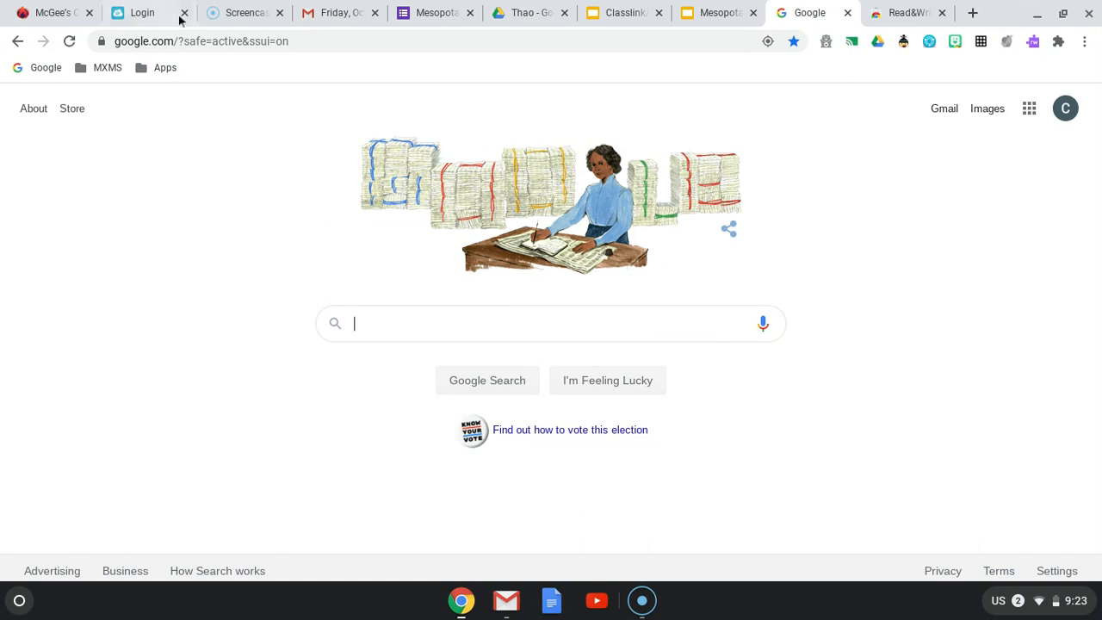
mouse_move(389, 324)
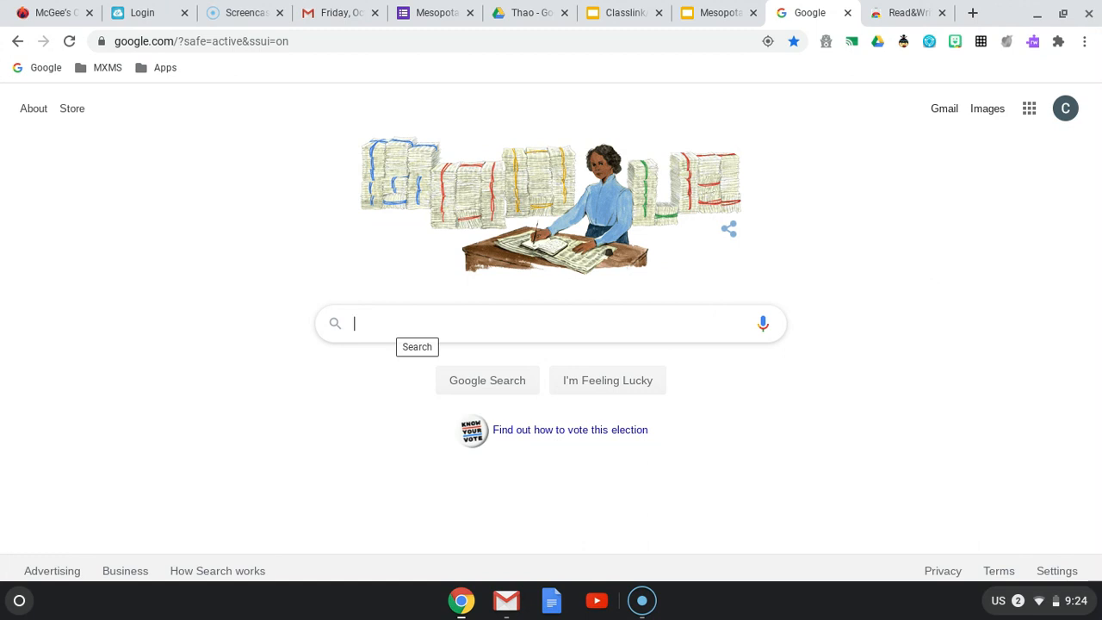
Search Google for 'google chrome extensions' via the matching suggestion
text(google chrome e)
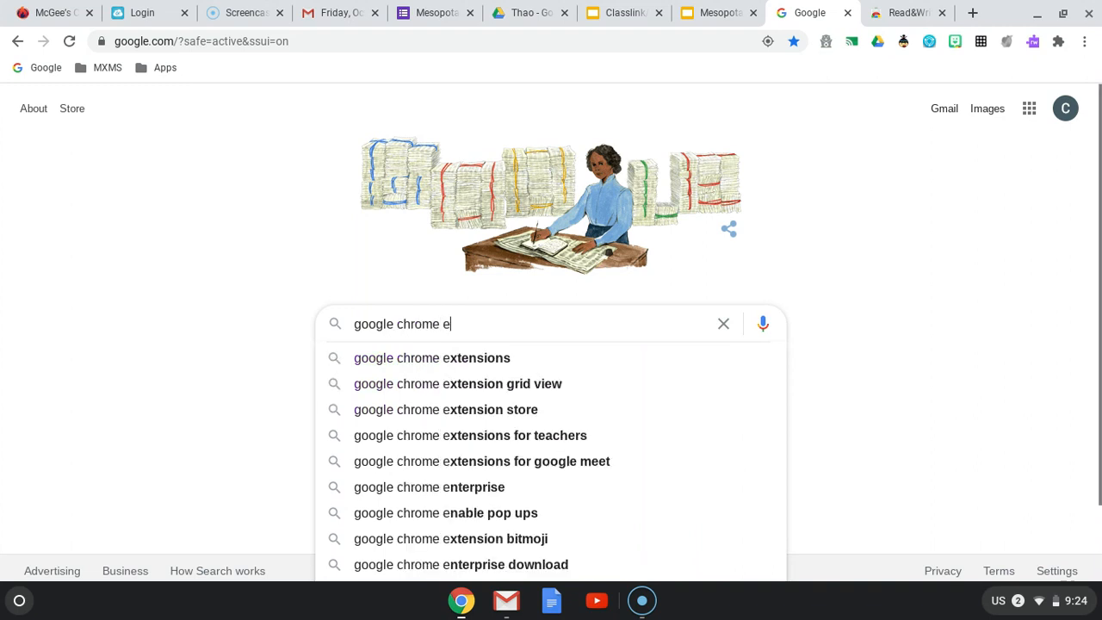
click(431, 357)
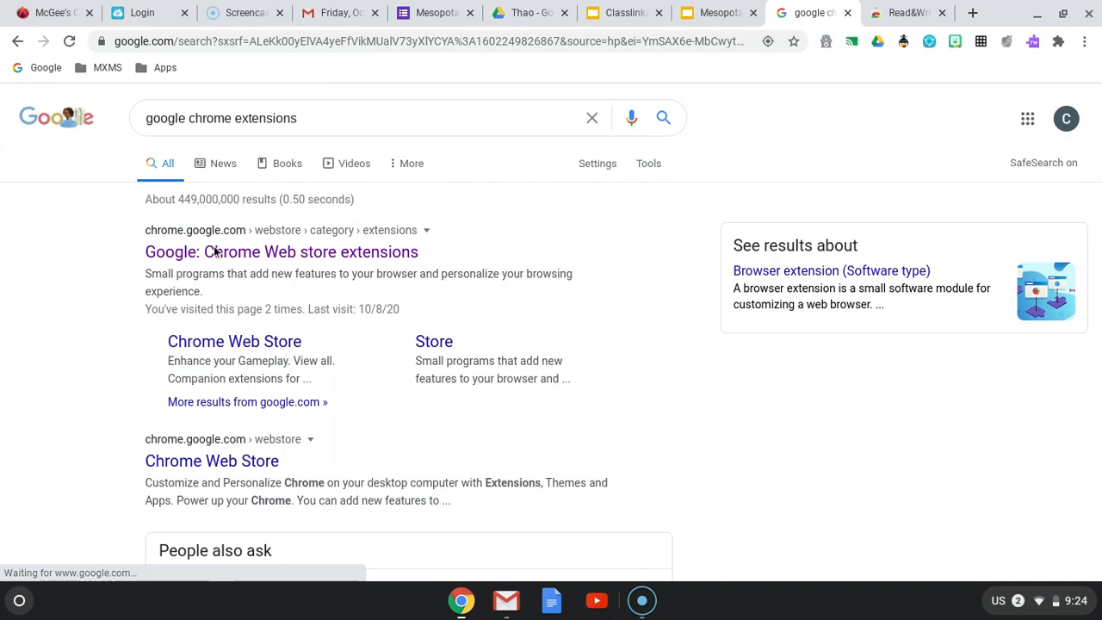
mouse_move(246, 263)
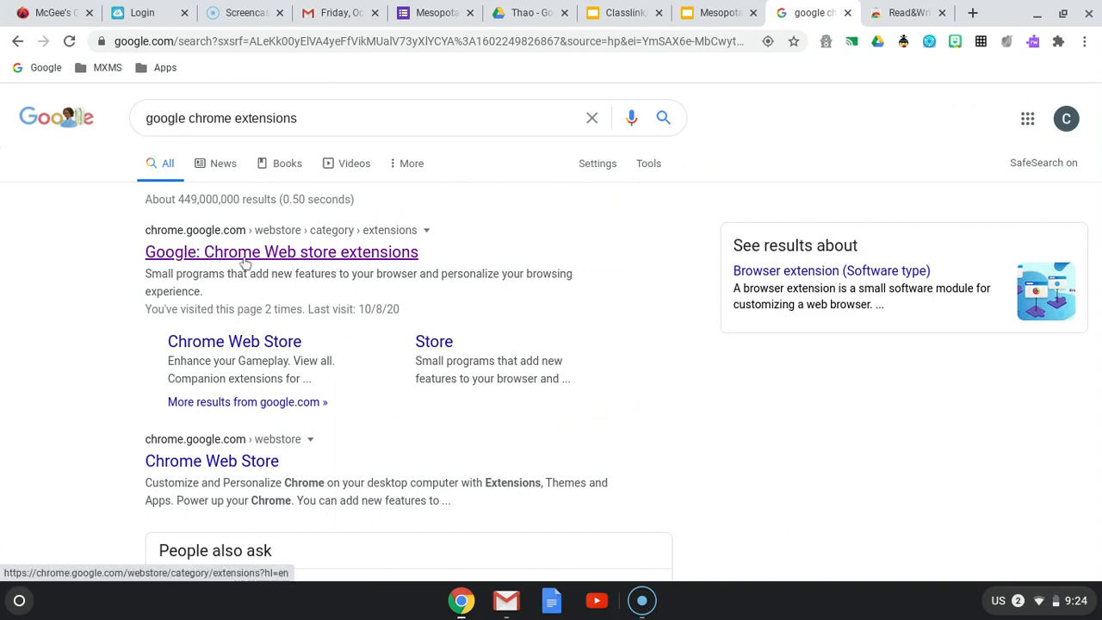
Open the Chrome Web Store and search it for 'read and write'
click(282, 251)
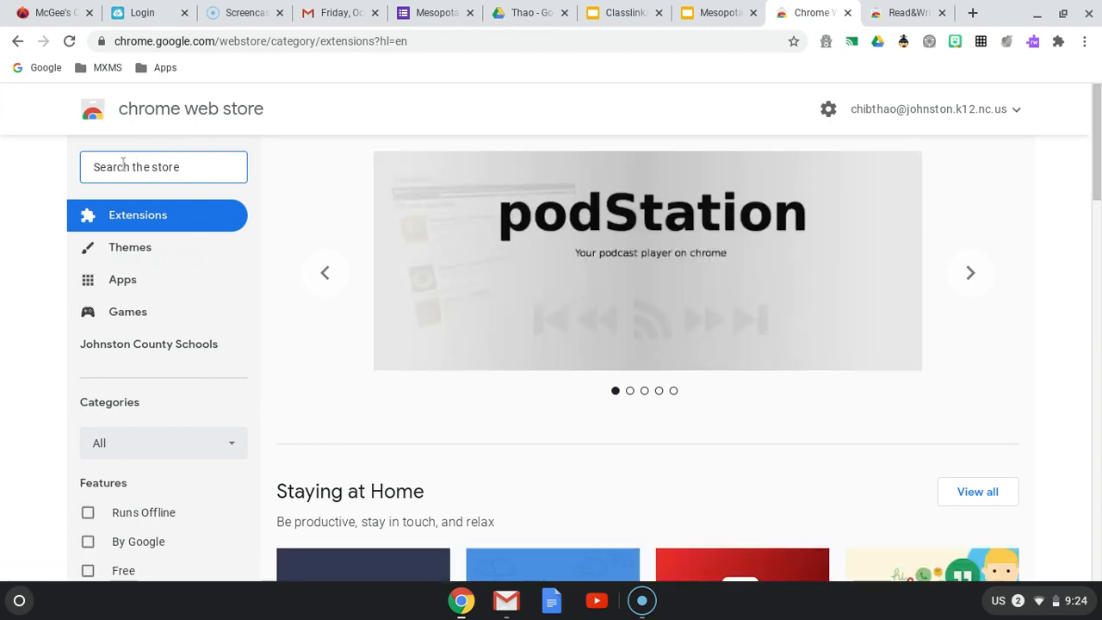
text(rread)
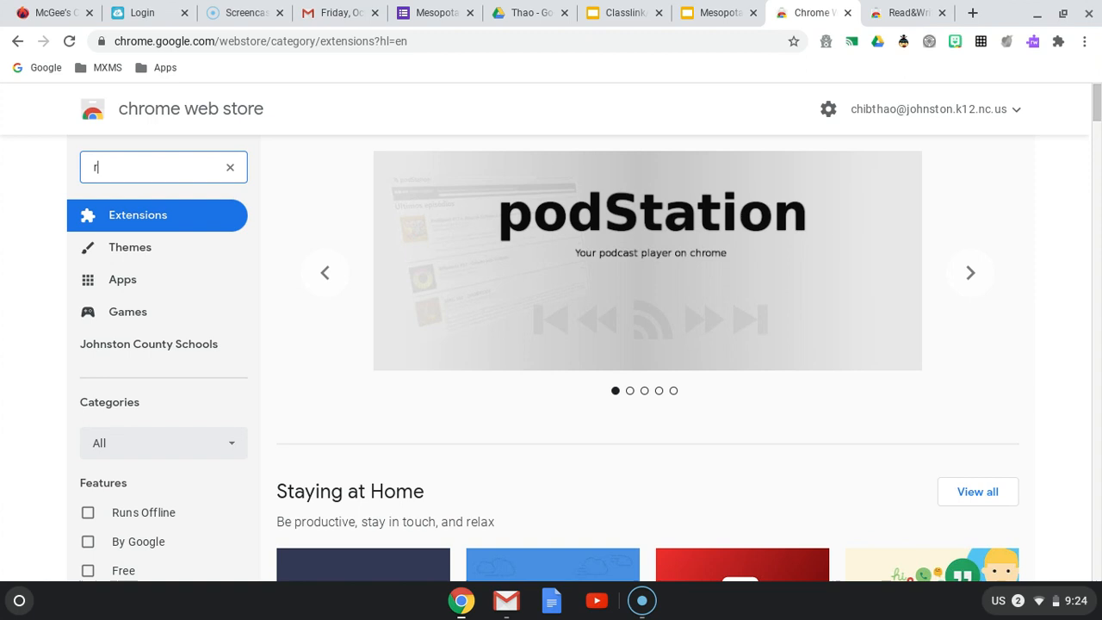
text(read and write)
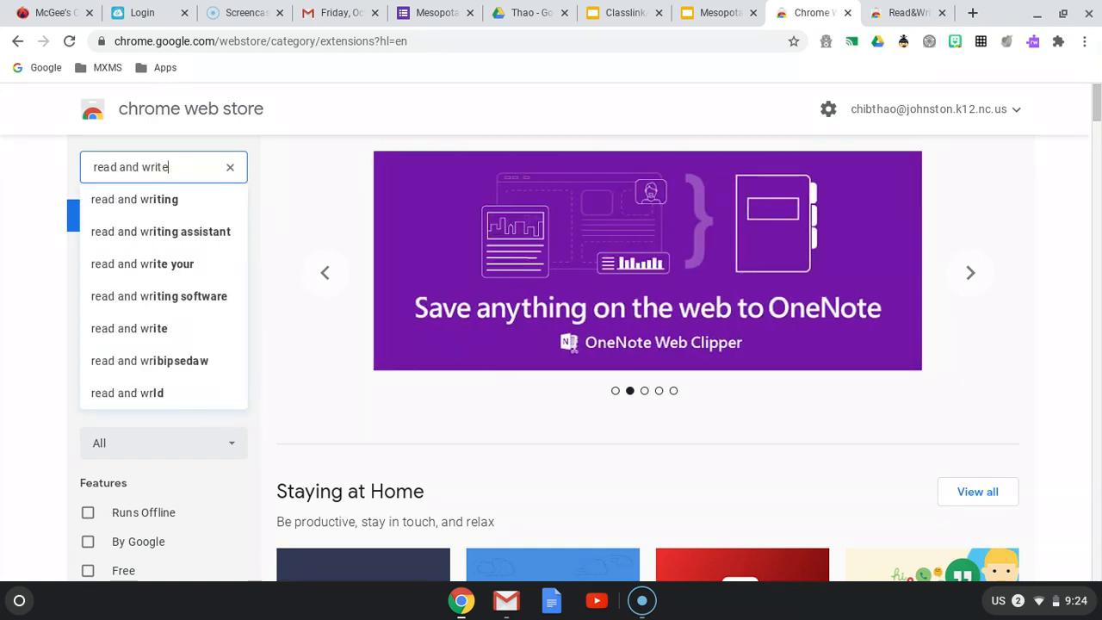
key(Enter)
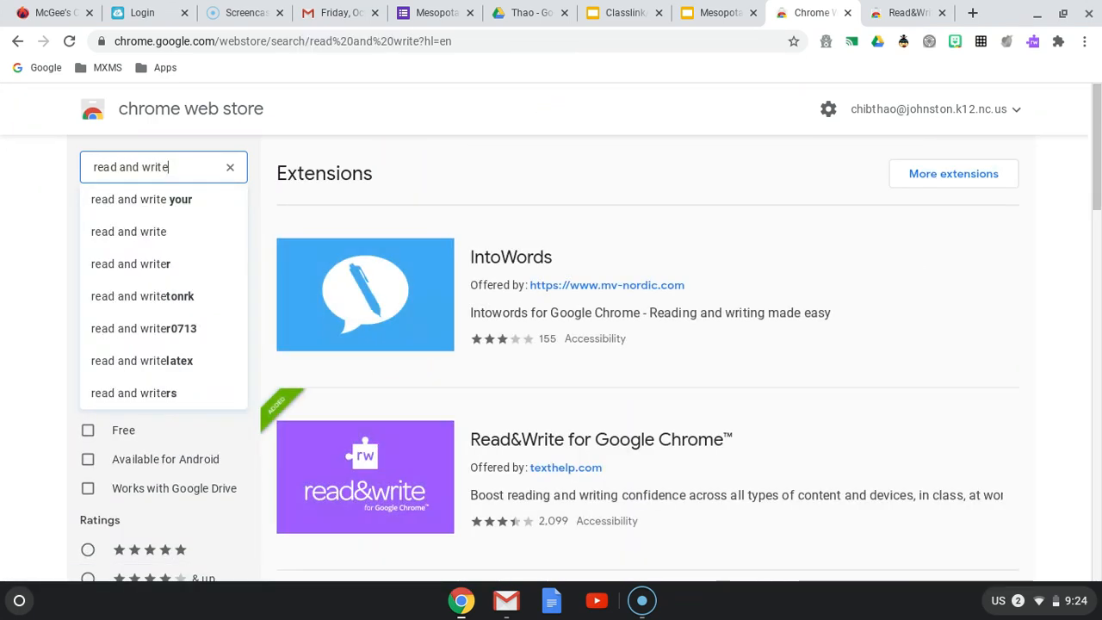
mouse_move(544, 450)
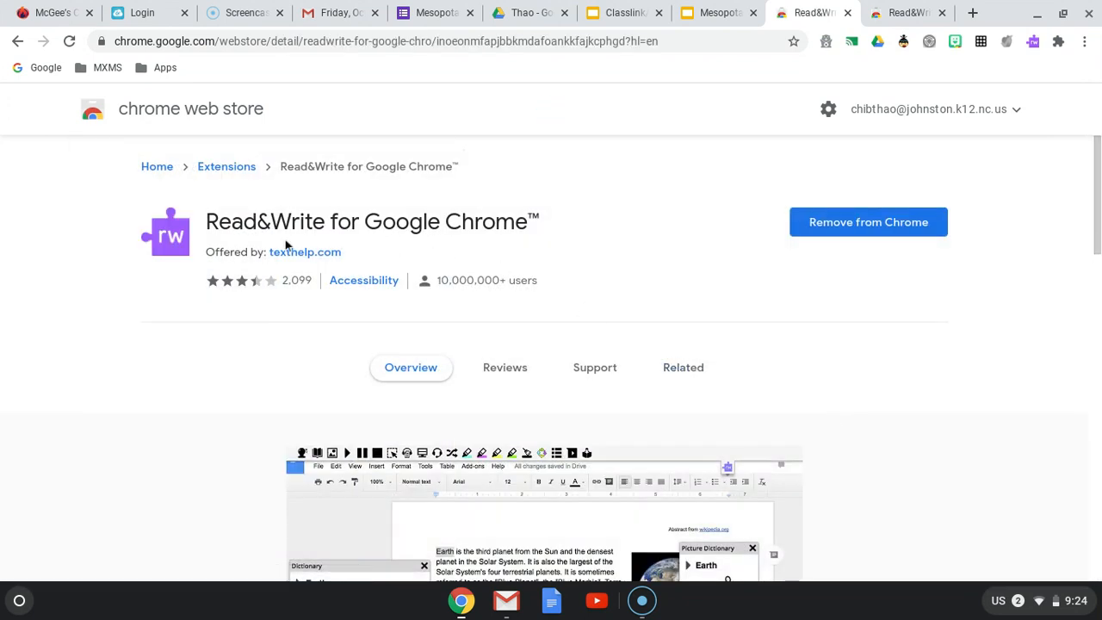
mouse_move(992, 188)
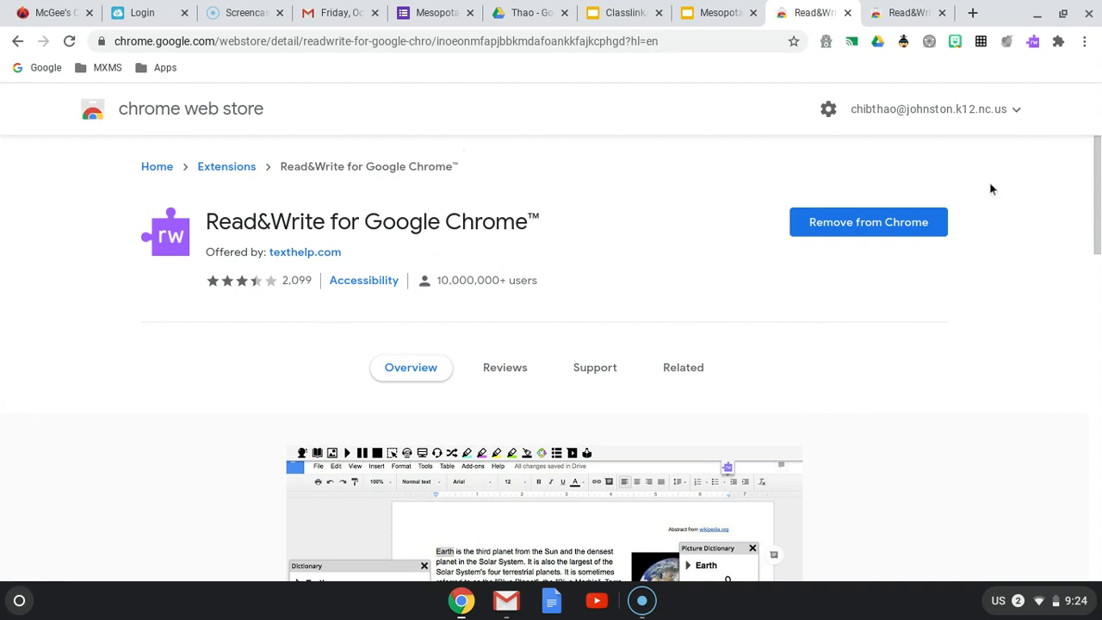
mouse_move(856, 236)
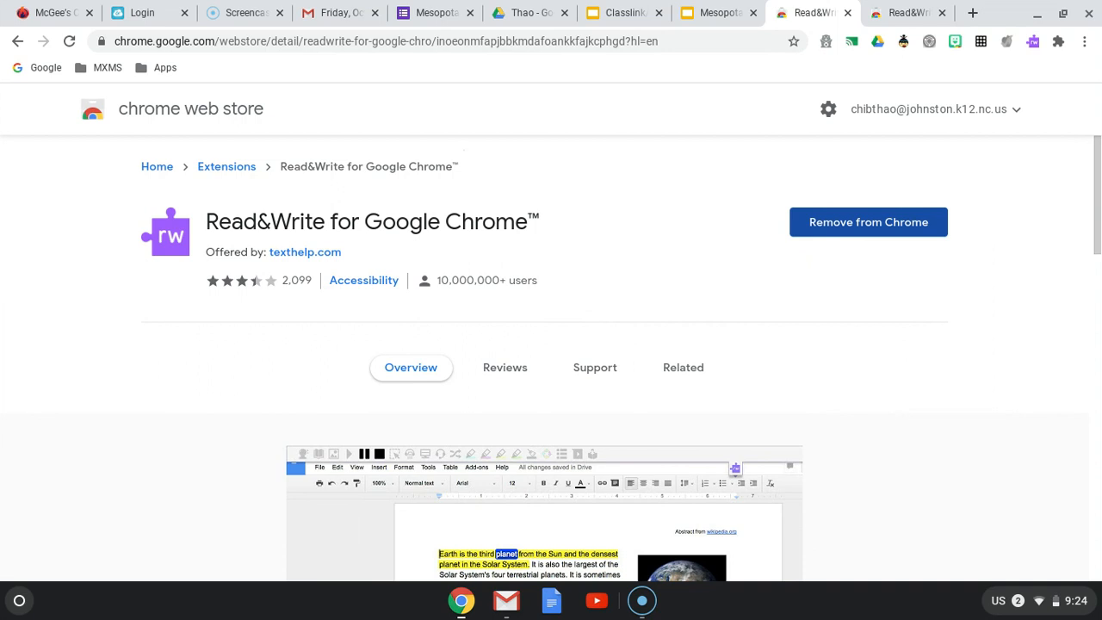
mouse_move(1054, 168)
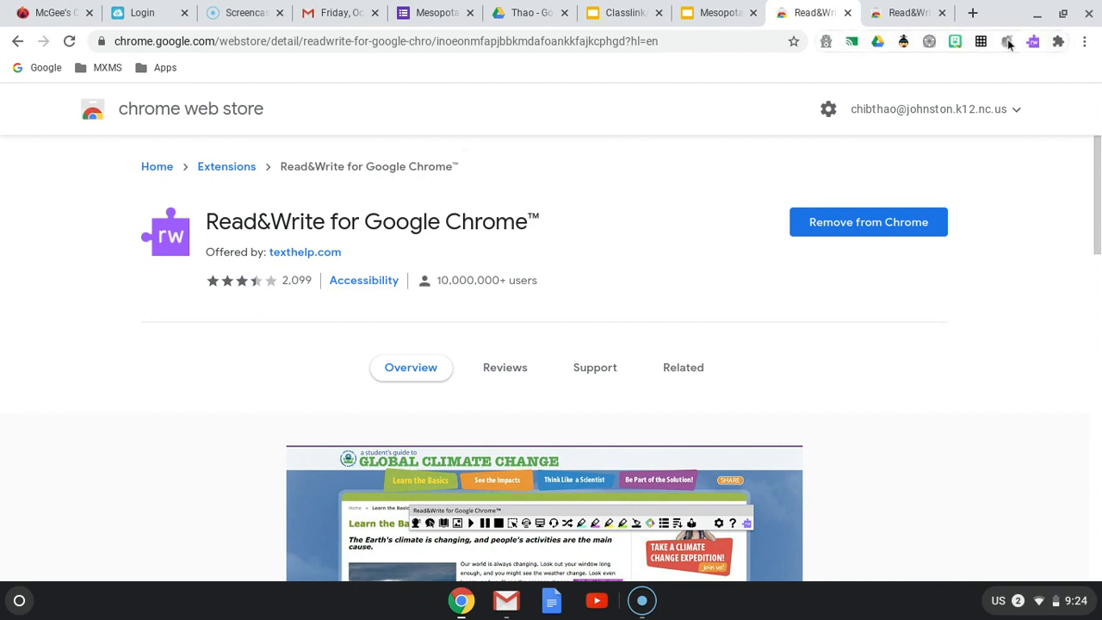
Open the installed-extensions menu and scroll to Read&Write for Google Chrome
click(1058, 40)
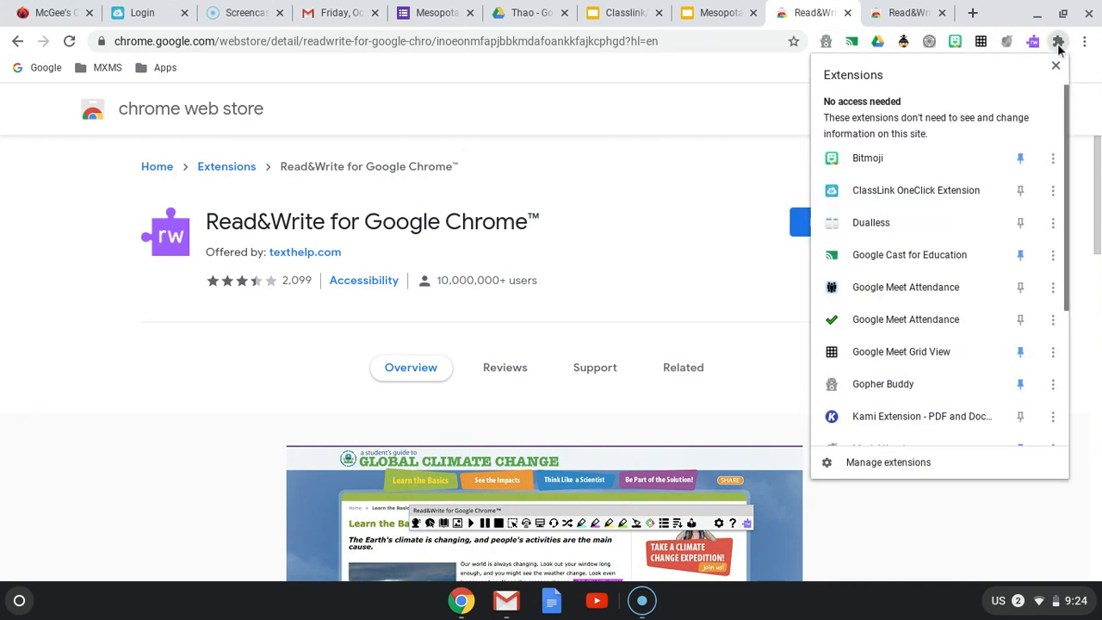
scroll(down, 3)
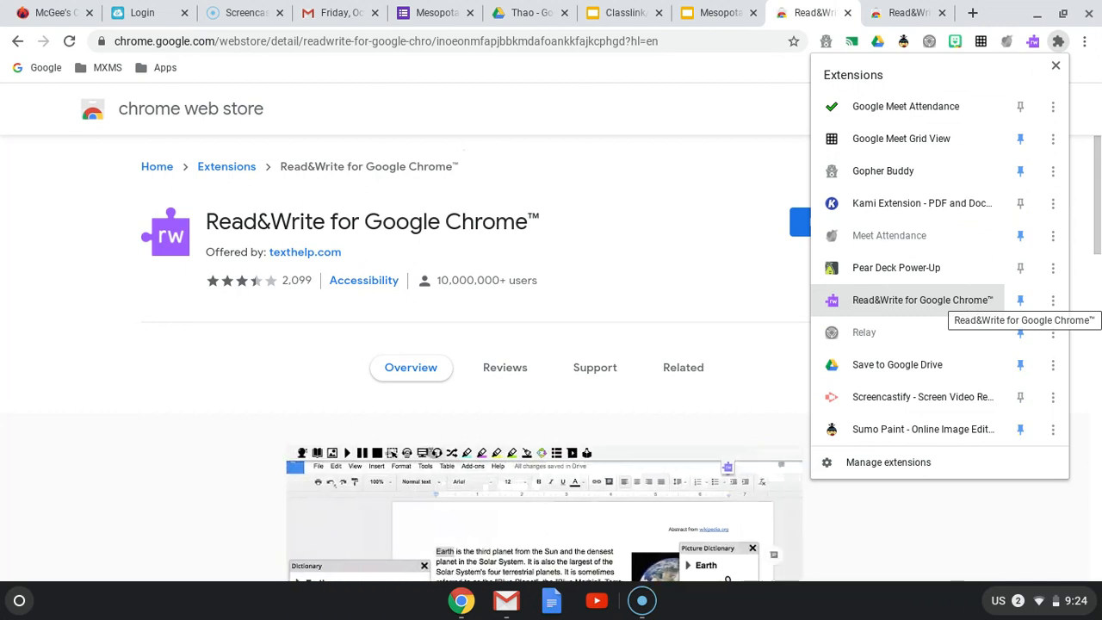
mouse_move(994, 310)
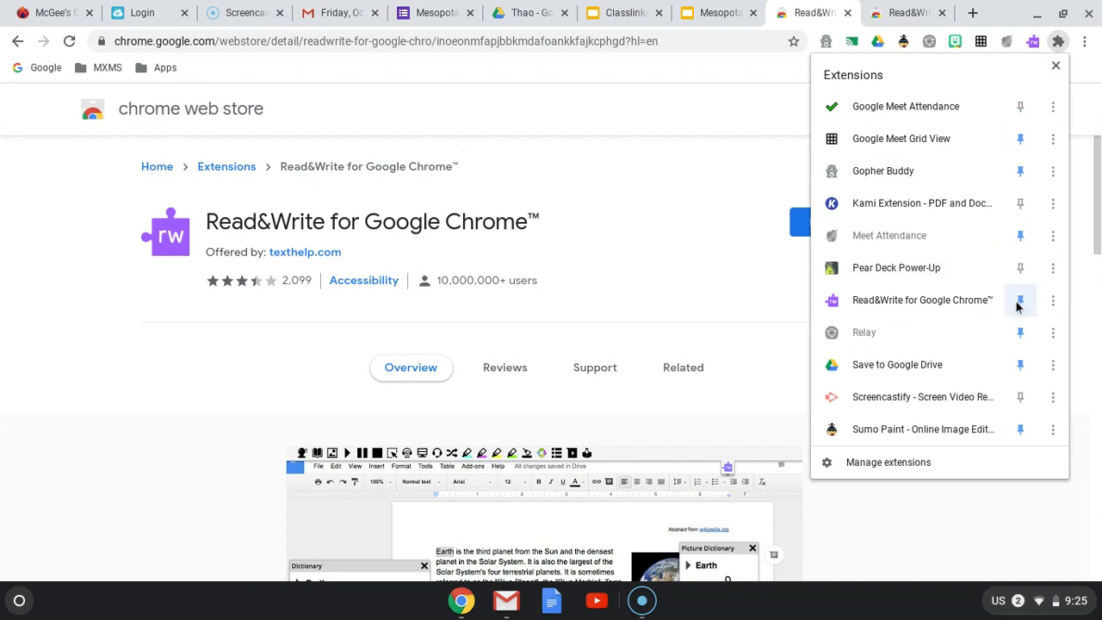
mouse_move(1020, 302)
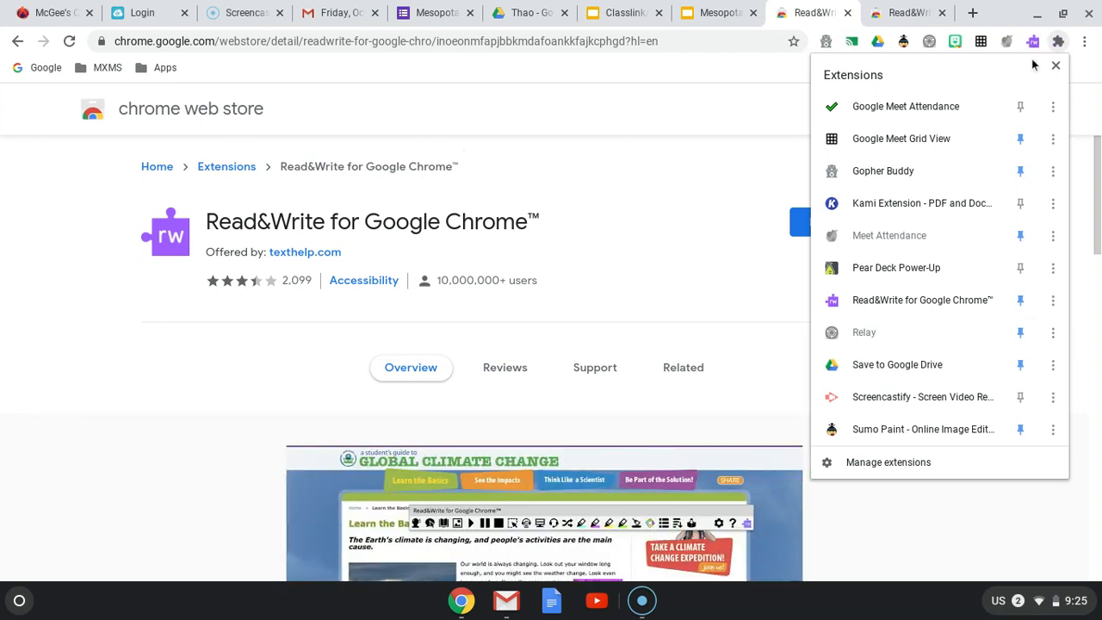
mouse_move(759, 73)
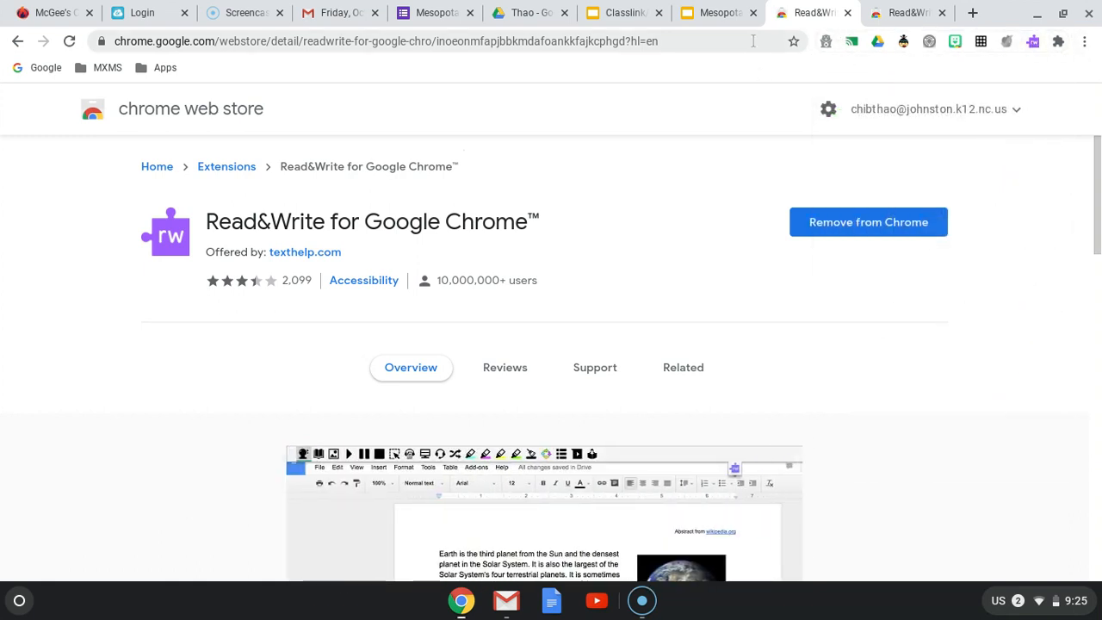
mouse_move(744, 63)
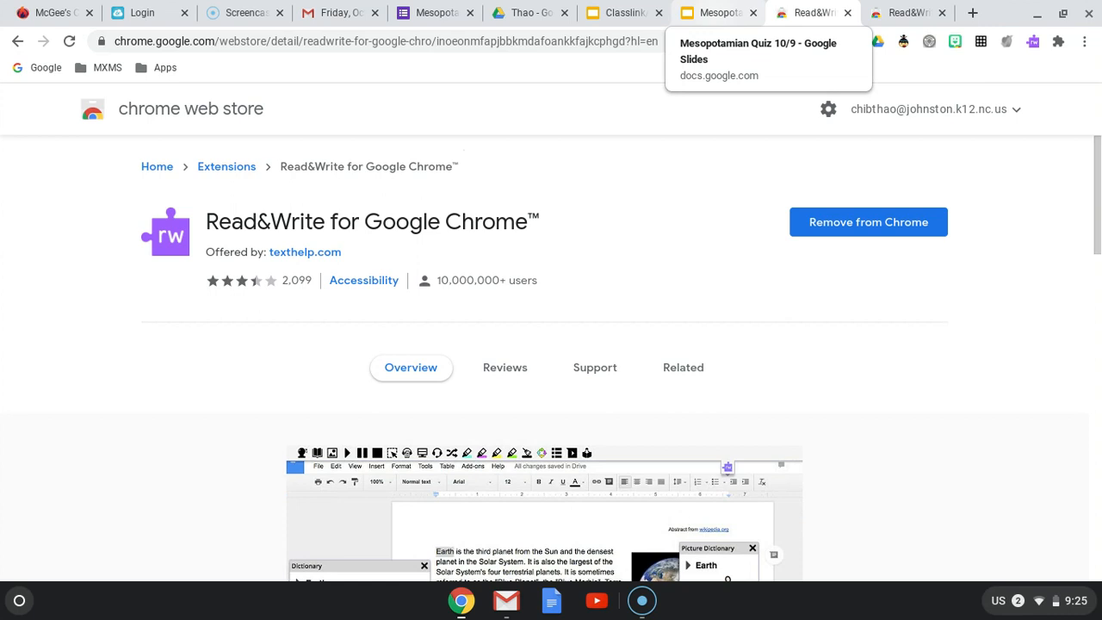
Switch to the Mesopotamian Quiz 10/9 tab and select the Quiz Expectations title
click(718, 12)
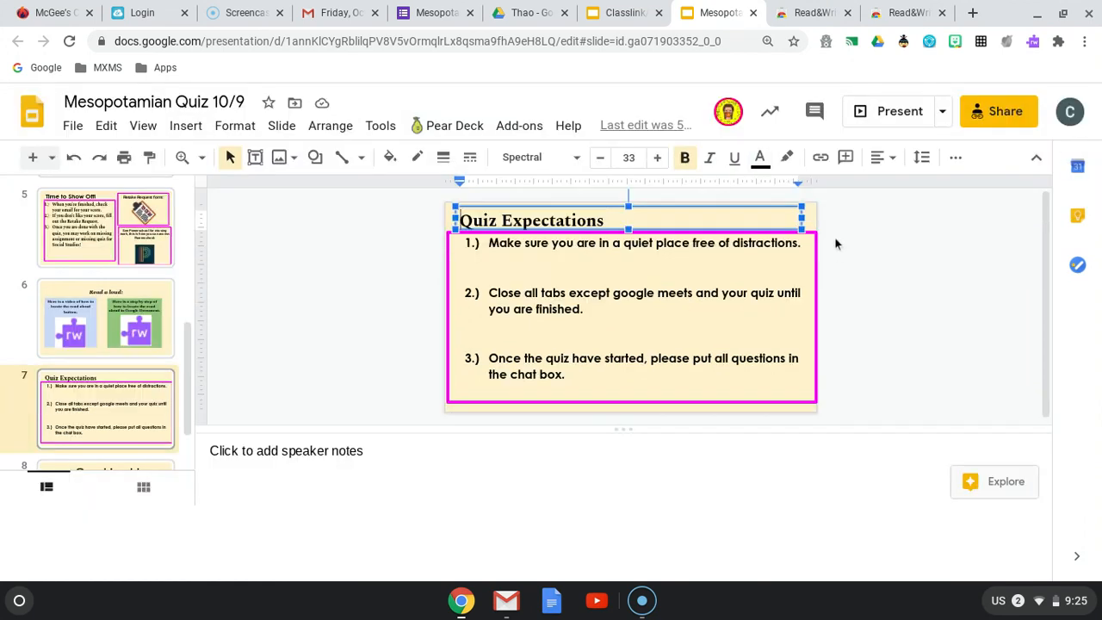
click(646, 216)
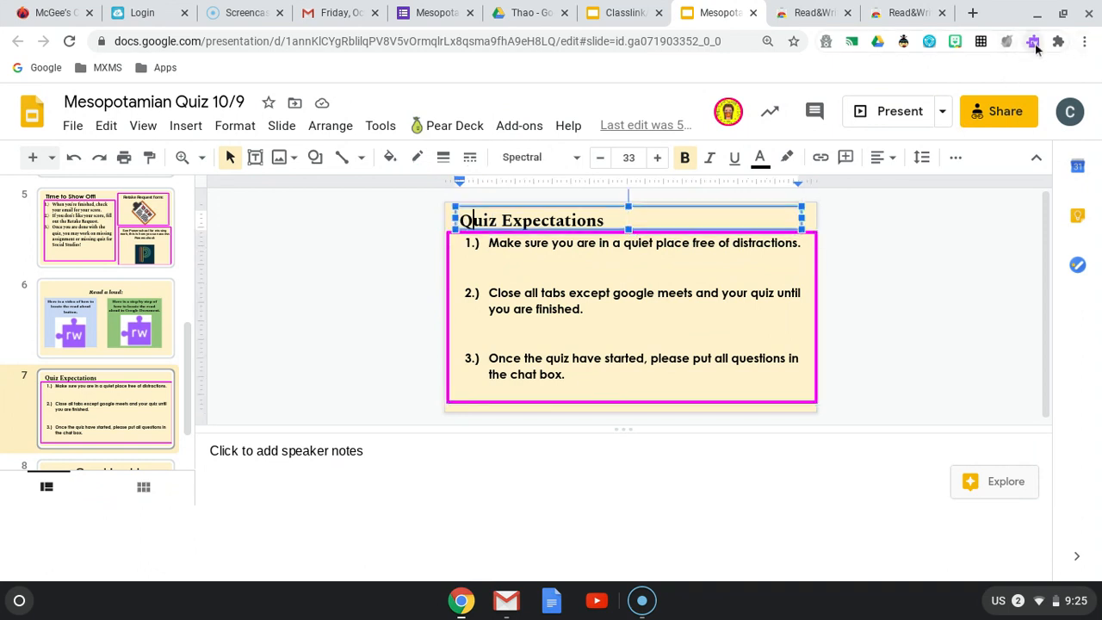
Open the Read&Write toolbar and double-click two expectations to hear them read
click(1032, 41)
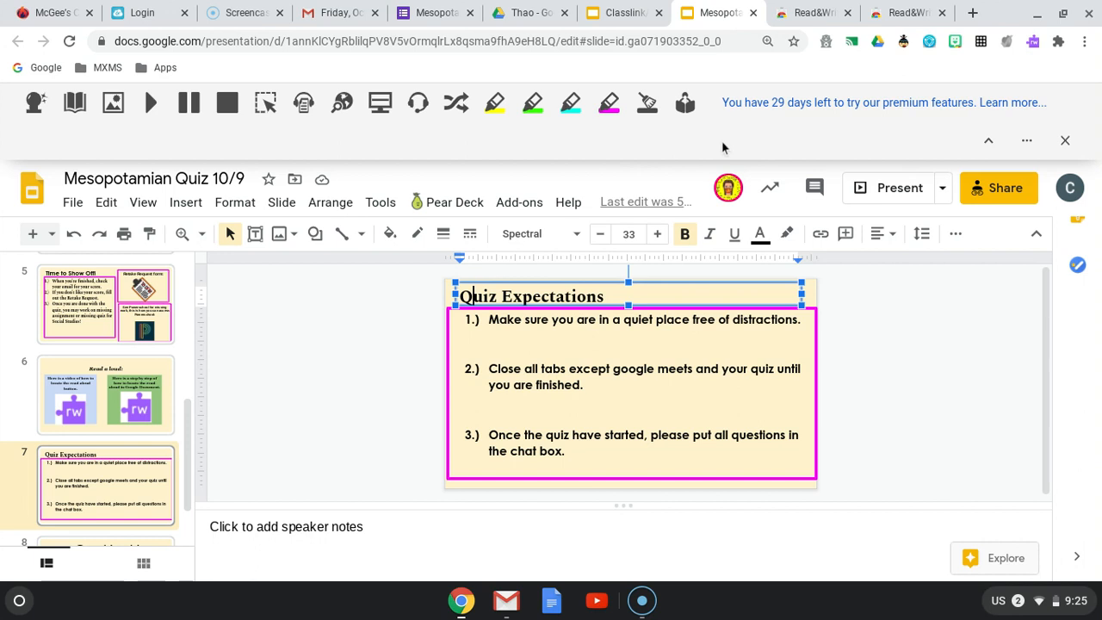
mouse_move(764, 157)
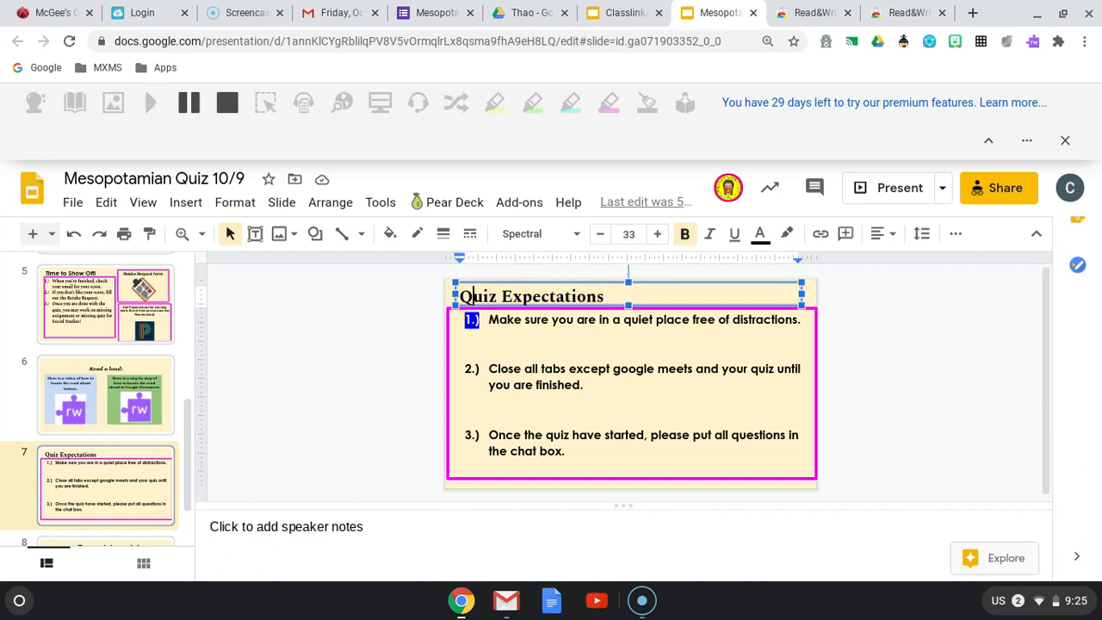
double_click(671, 320)
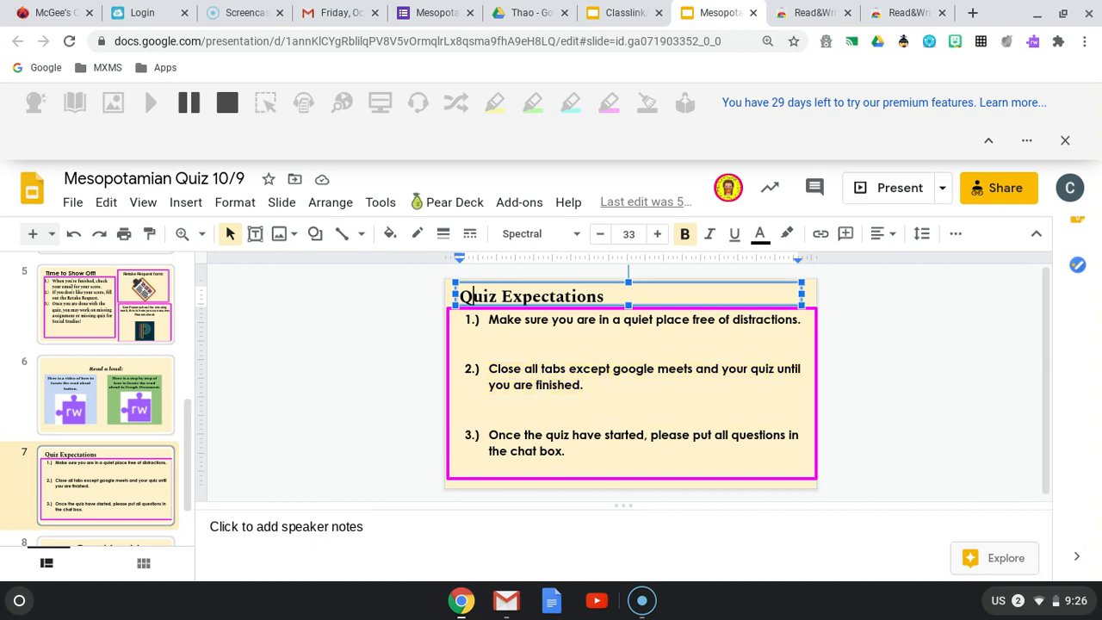
double_click(624, 435)
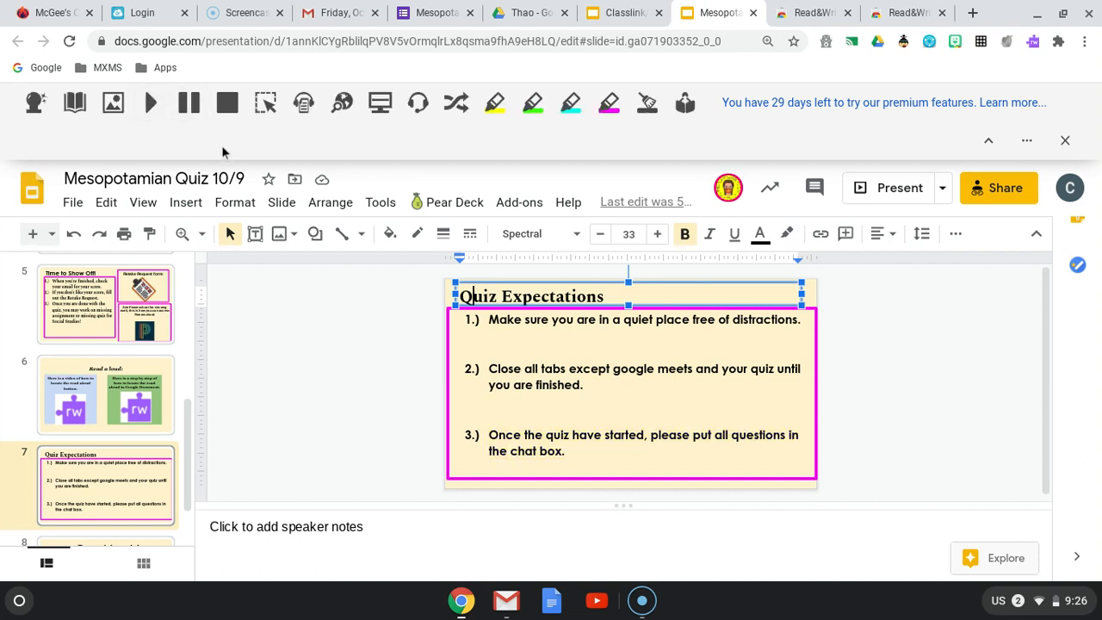
mouse_move(190, 141)
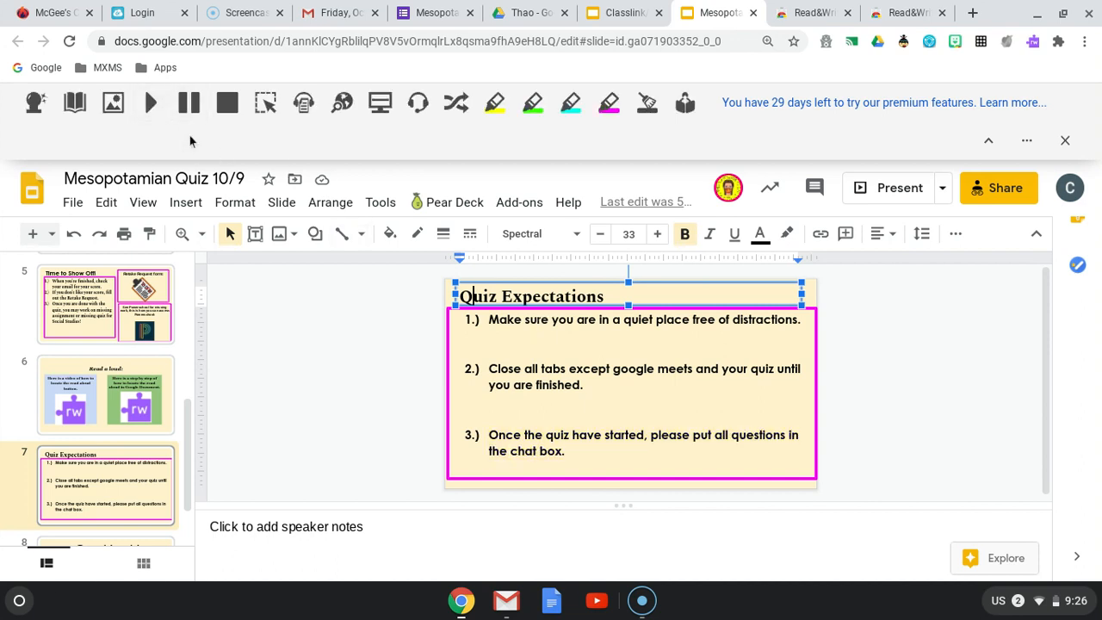
mouse_move(809, 166)
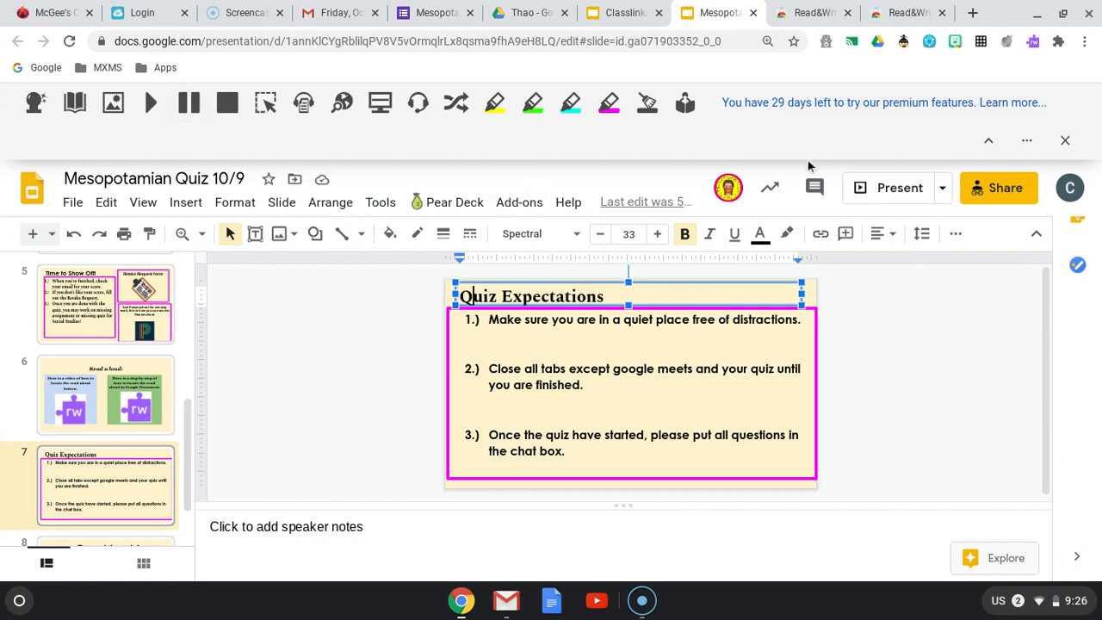